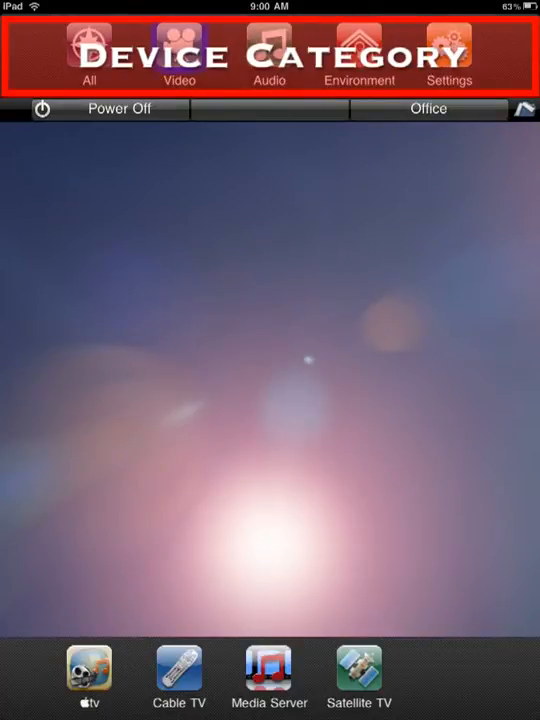
# Browse the Video and Audio categories, then show the Environment devices Climate and Lighting
pyautogui.click(180, 50)
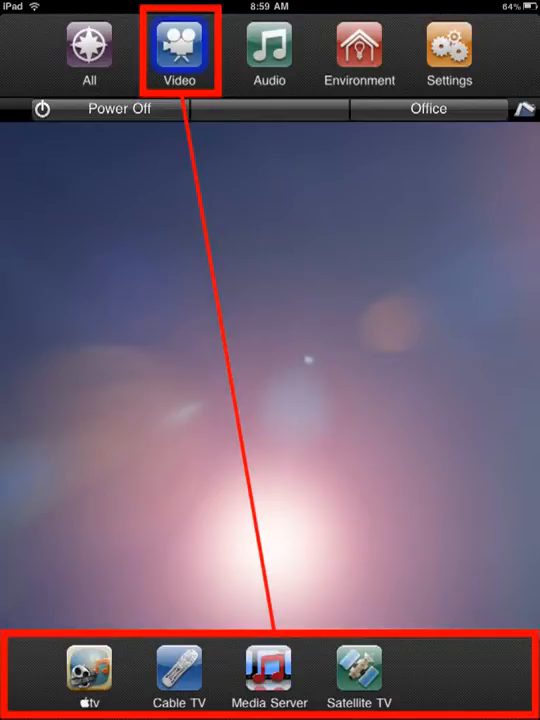
pyautogui.click(268, 50)
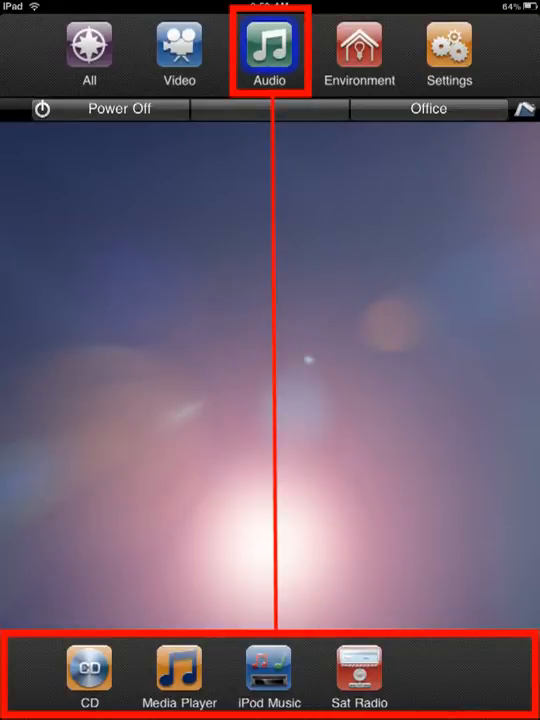
pyautogui.click(360, 52)
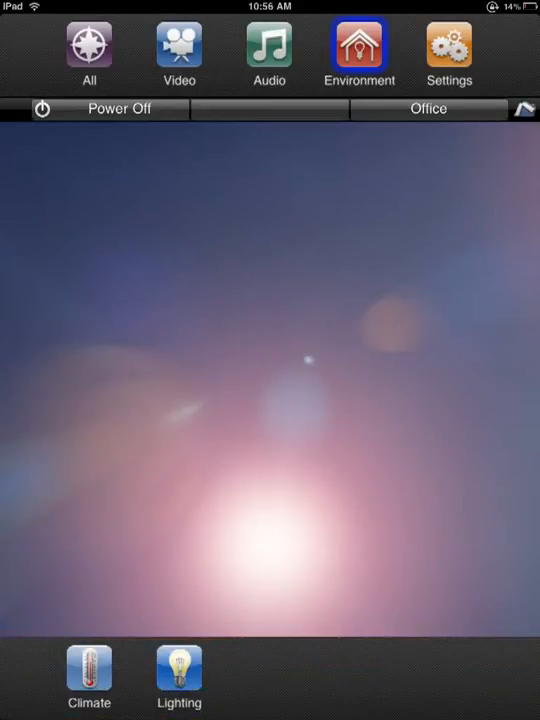
# View the Rooms list from the Office zone button, then return to the Video category
pyautogui.click(428, 108)
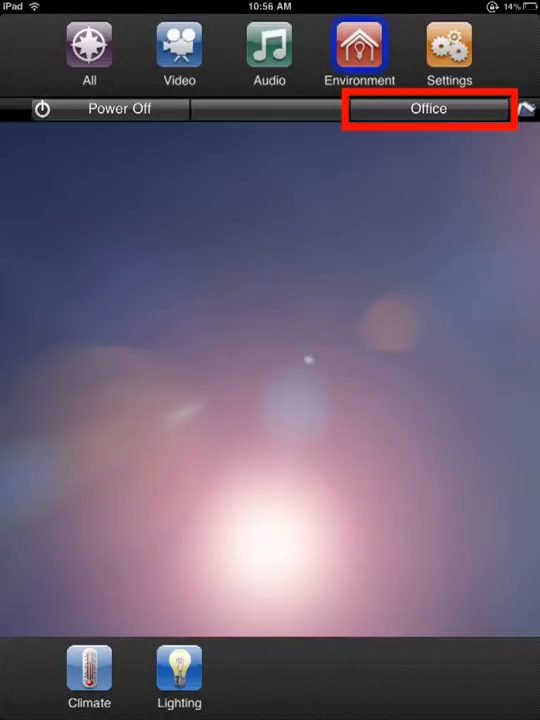
pyautogui.click(428, 108)
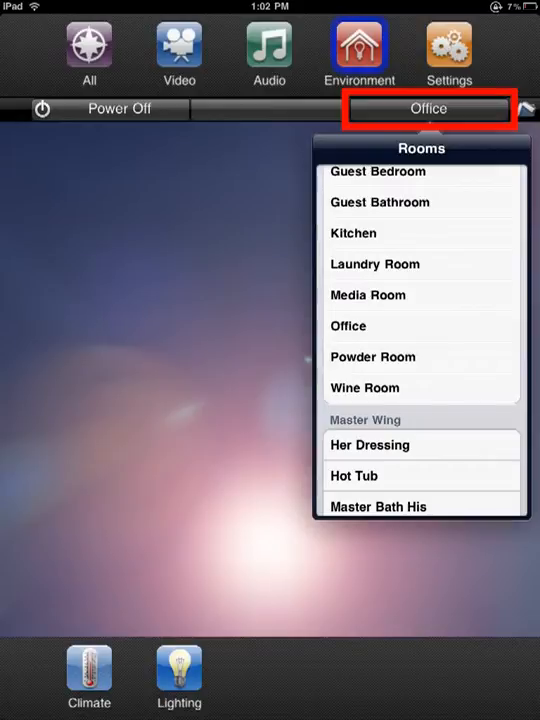
pyautogui.click(180, 48)
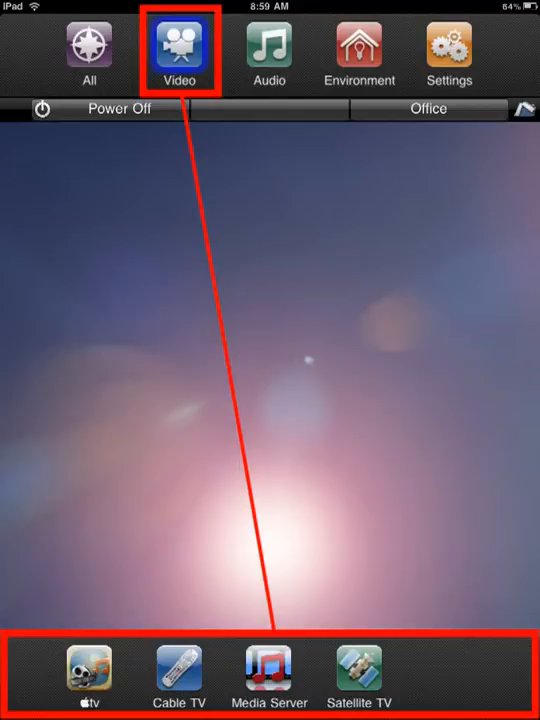
# List the Apple TV units and cable TV boxes, then select the first box, Cable TV Bruce
pyautogui.click(88, 672)
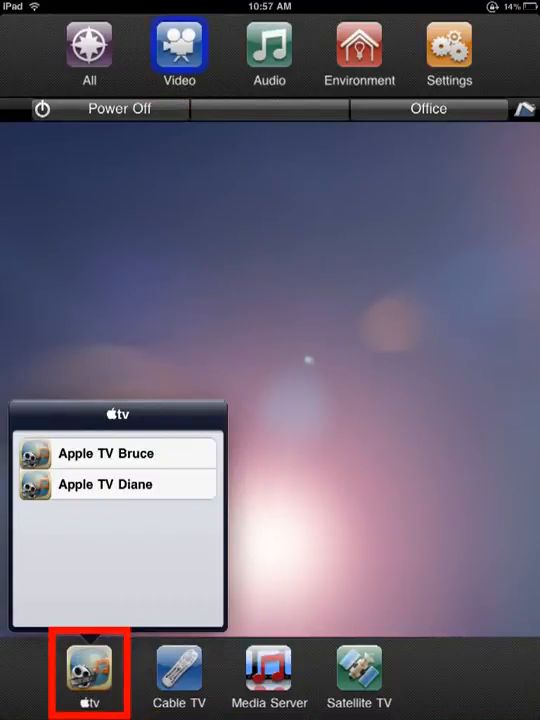
pyautogui.click(180, 670)
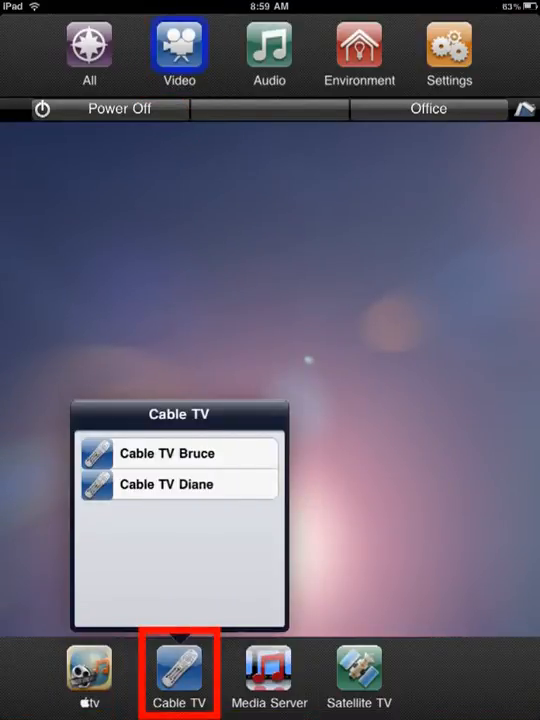
pyautogui.click(166, 452)
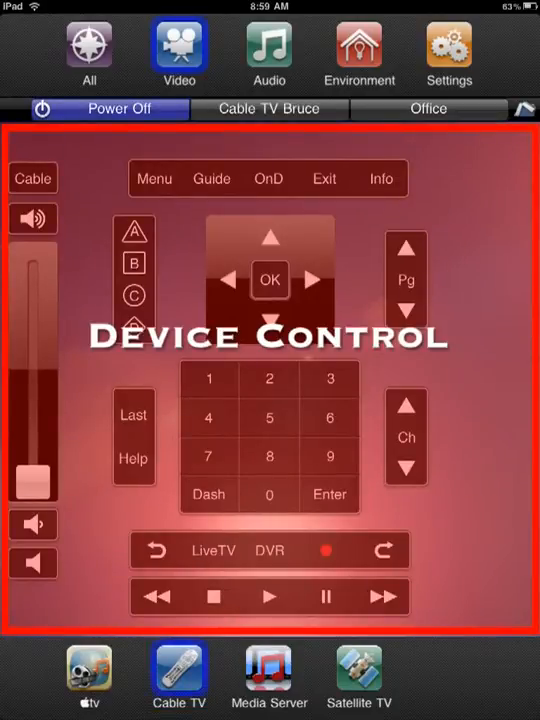
# Bring up Cable TV Bruce's full remote with channel, guide and DVR controls
pyautogui.click(268, 108)
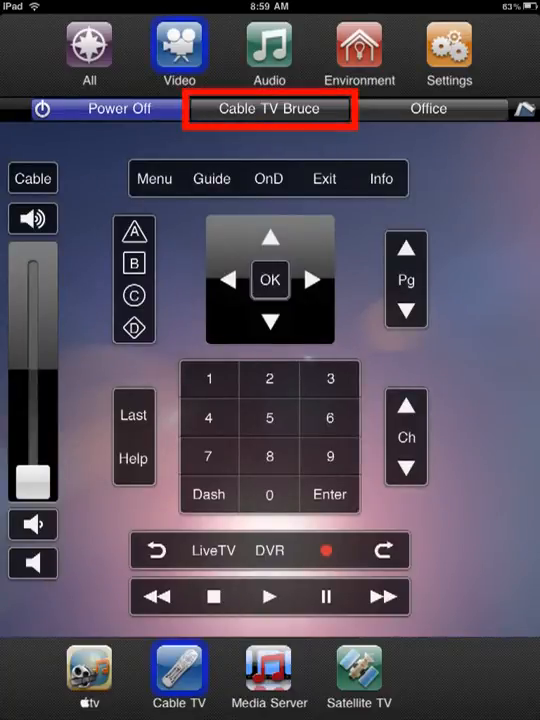
pyautogui.click(118, 108)
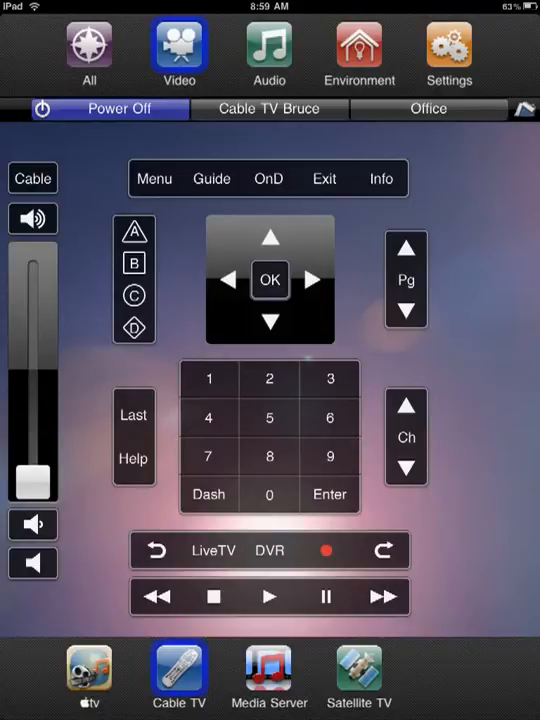
pyautogui.click(32, 218)
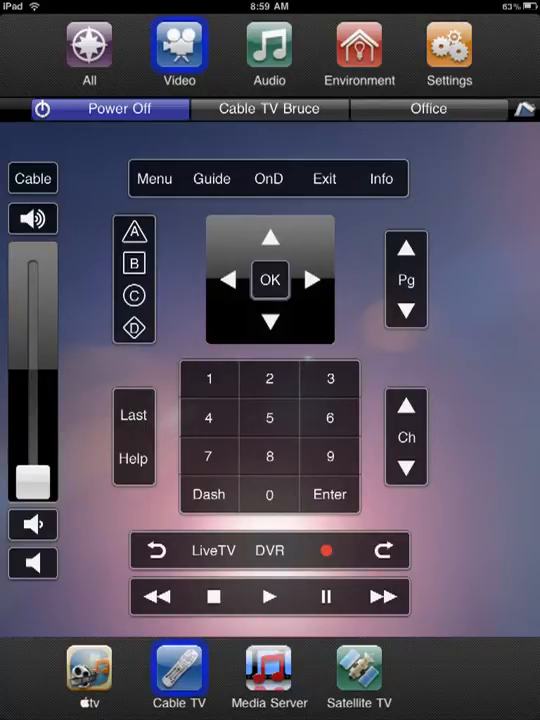
pyautogui.click(108, 108)
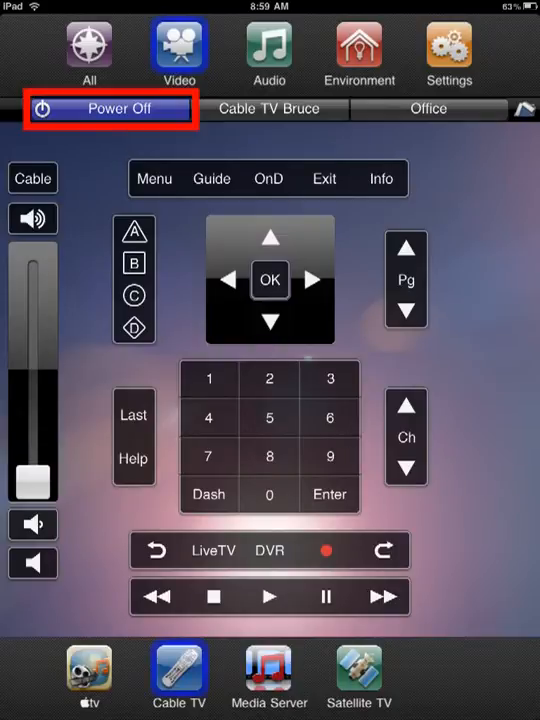
pyautogui.click(108, 108)
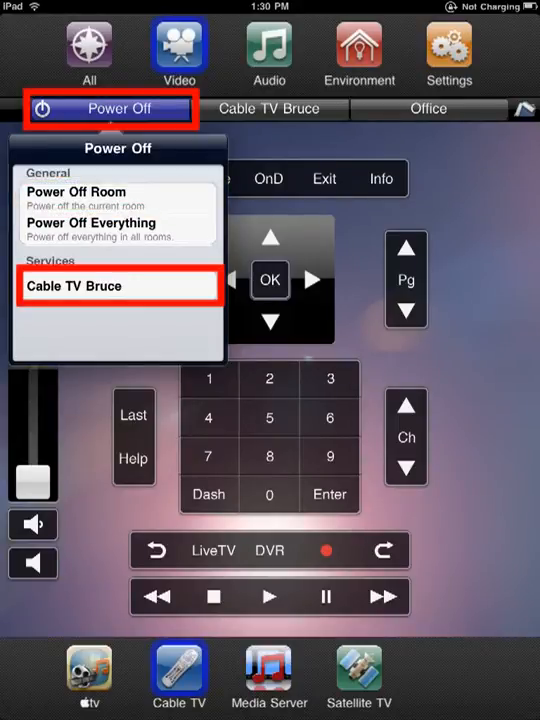
pyautogui.click(428, 108)
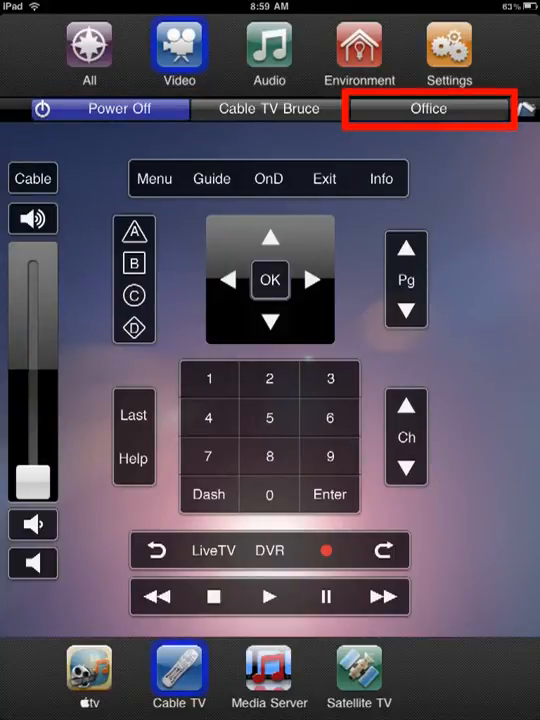
# Adjust multi-zone volume for Casual Dining Inside, Guest Bedroom and Office
pyautogui.click(428, 108)
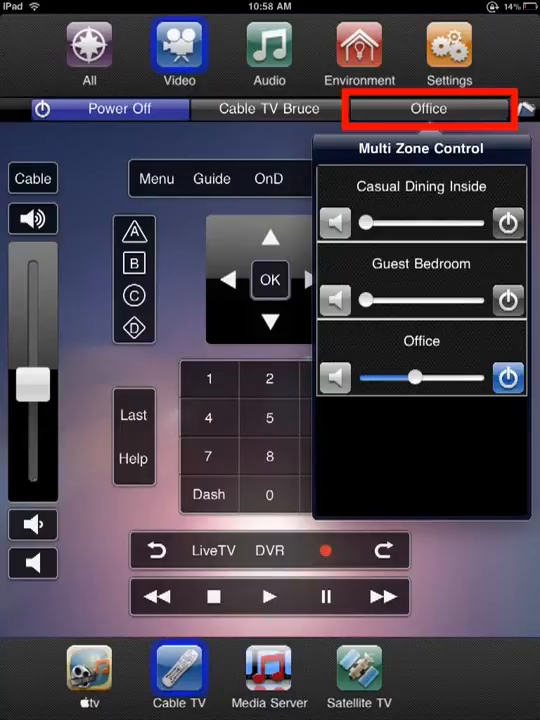
pyautogui.click(508, 378)
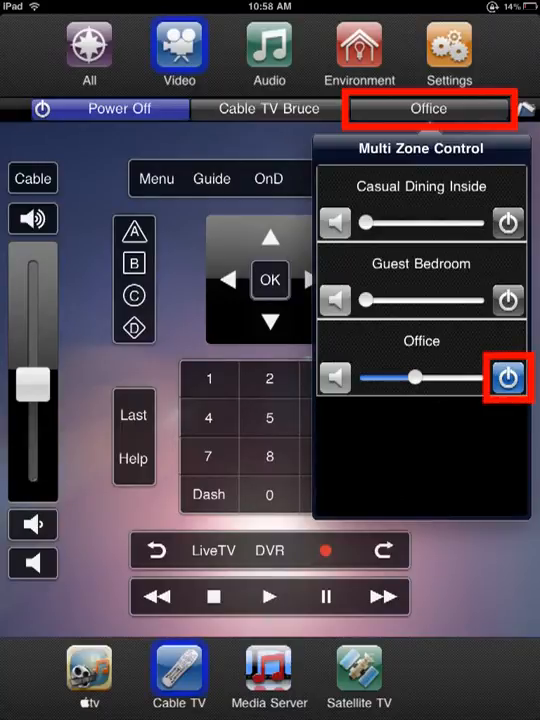
pyautogui.click(508, 376)
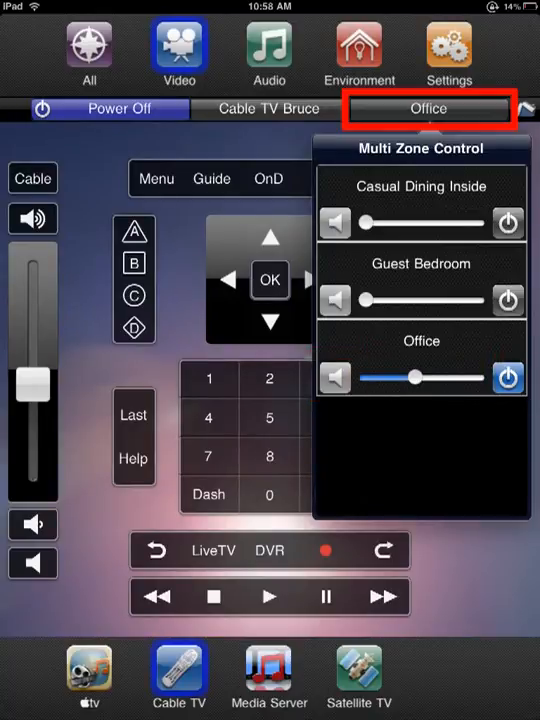
pyautogui.click(508, 378)
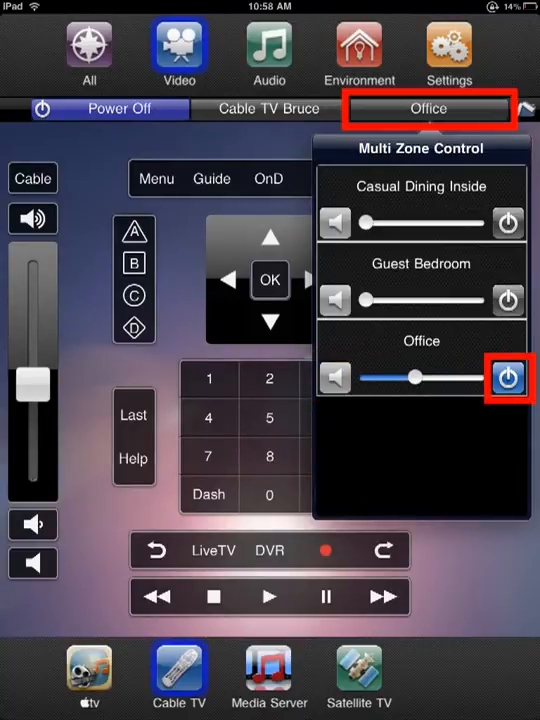
pyautogui.click(508, 300)
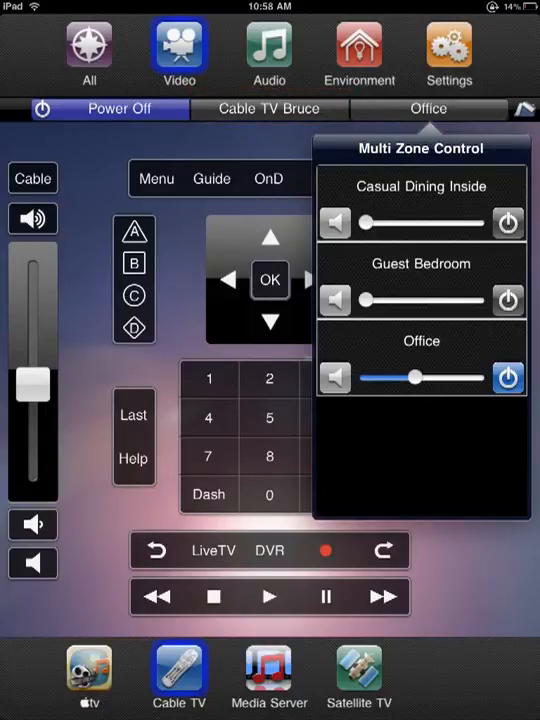
# Power off the Office zone's cable TV so no device remote remains on screen
pyautogui.click(428, 108)
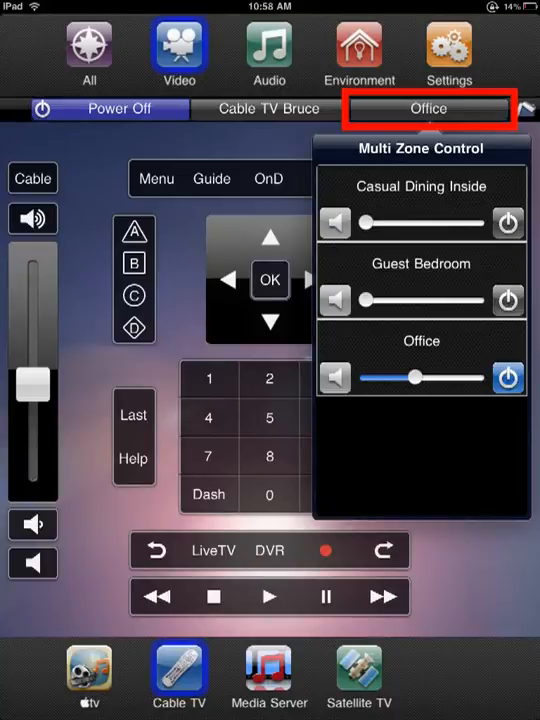
pyautogui.click(118, 108)
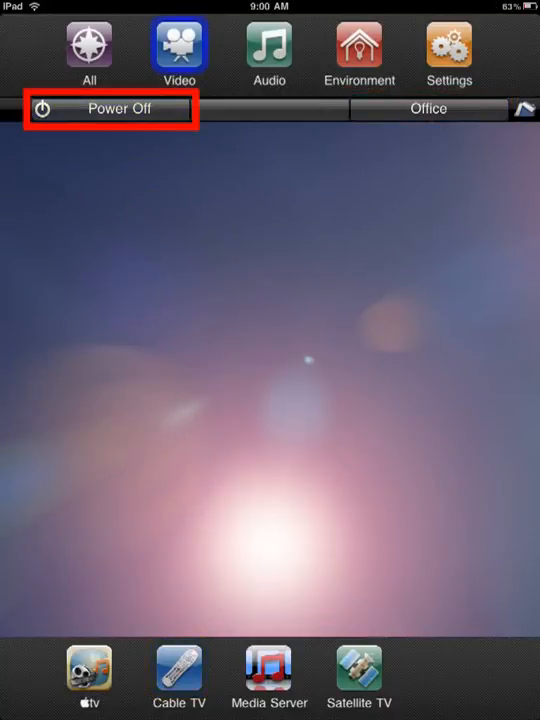